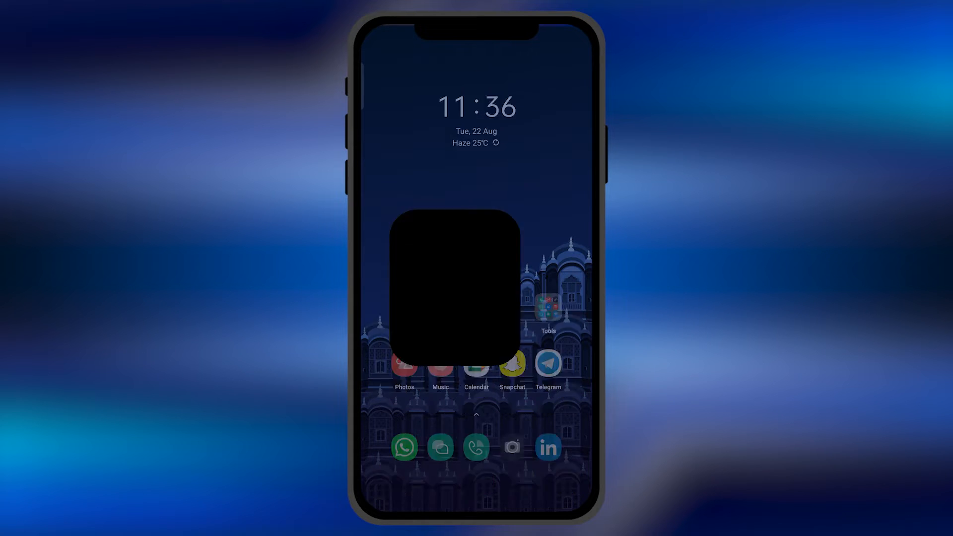
# Step: Launch NoiseFit from the home screen to reach its Home health overview
pyautogui.click(443, 285)
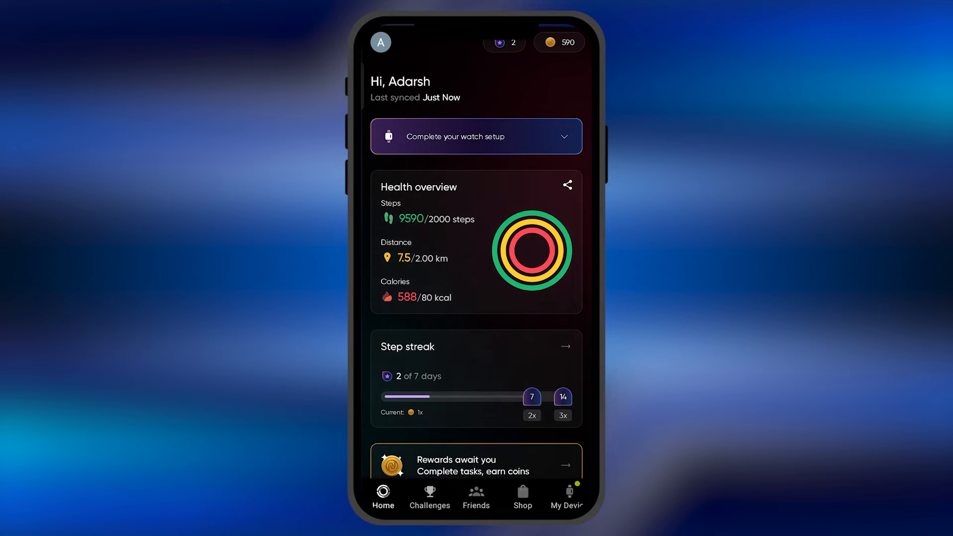
# Step: Go to the connected watch's My Device settings and reach the Google Fit option
pyautogui.click(565, 496)
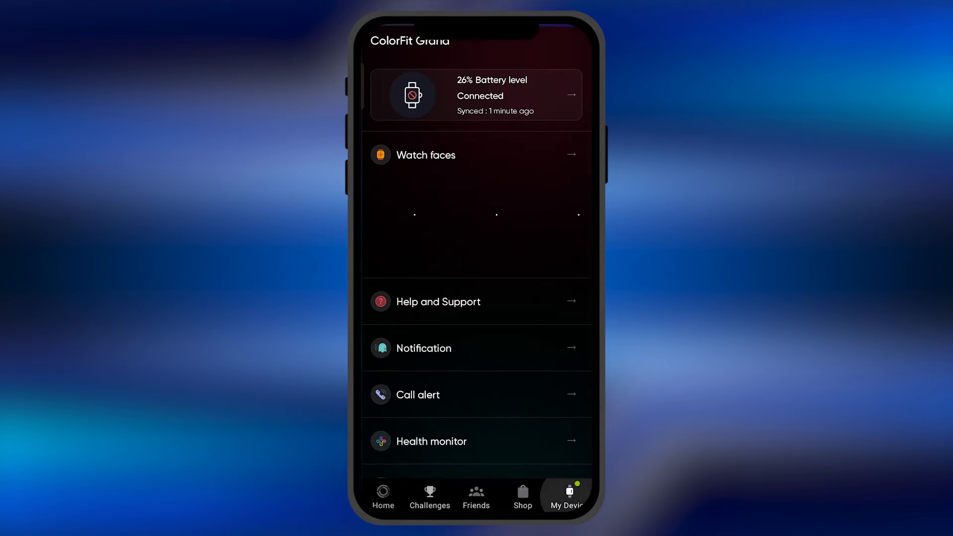
pyautogui.scroll(-3)
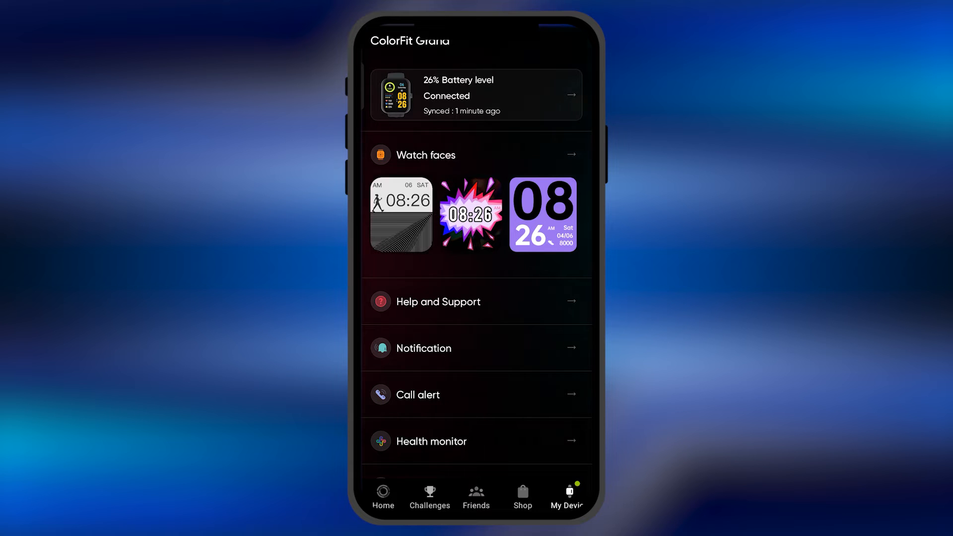
pyautogui.scroll(-3)
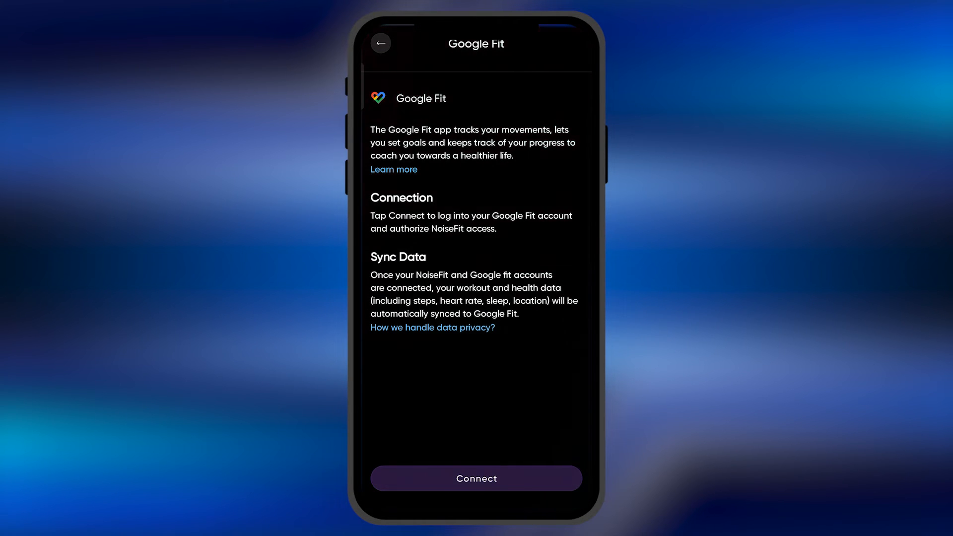
# Step: Connect Google Fit with the chosen Google account and authorize access until login succeeds
pyautogui.click(504, 478)
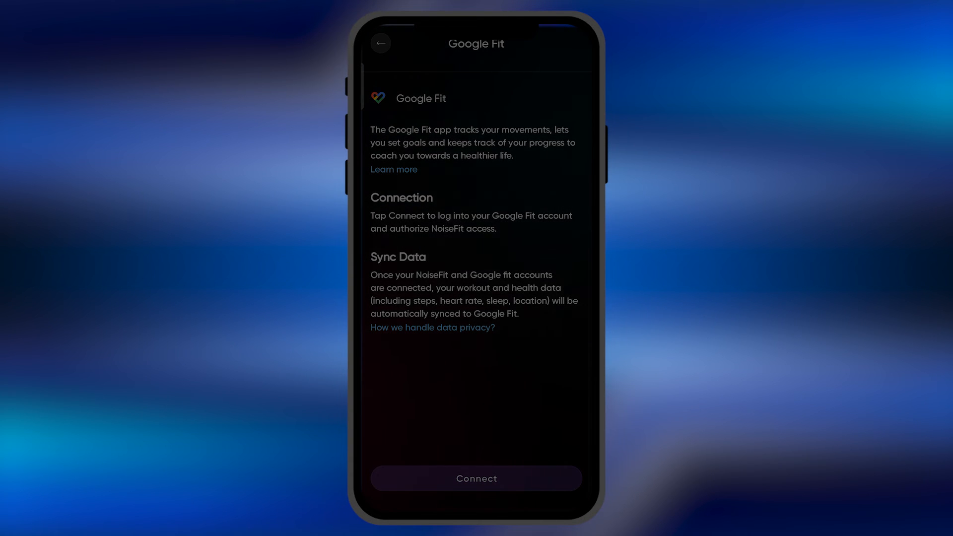
pyautogui.click(475, 479)
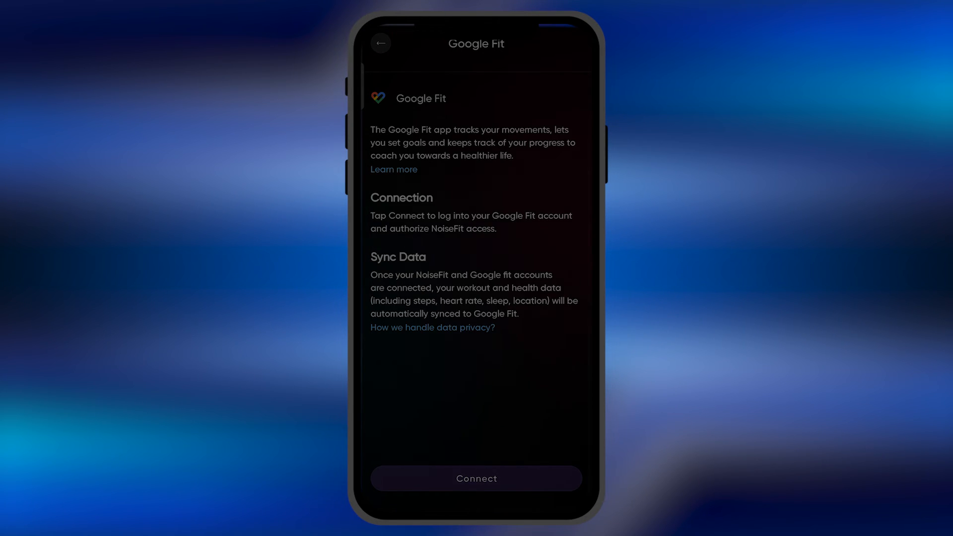
pyautogui.click(476, 479)
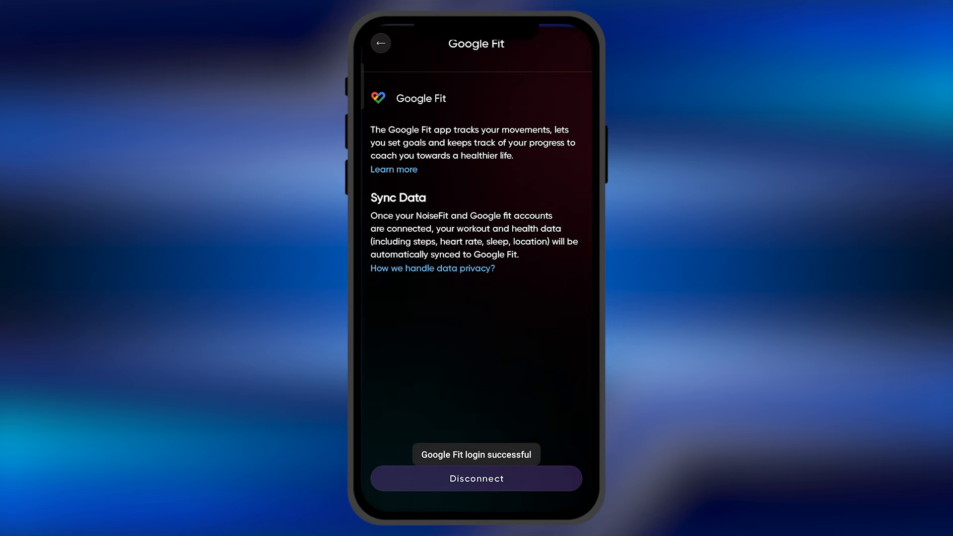